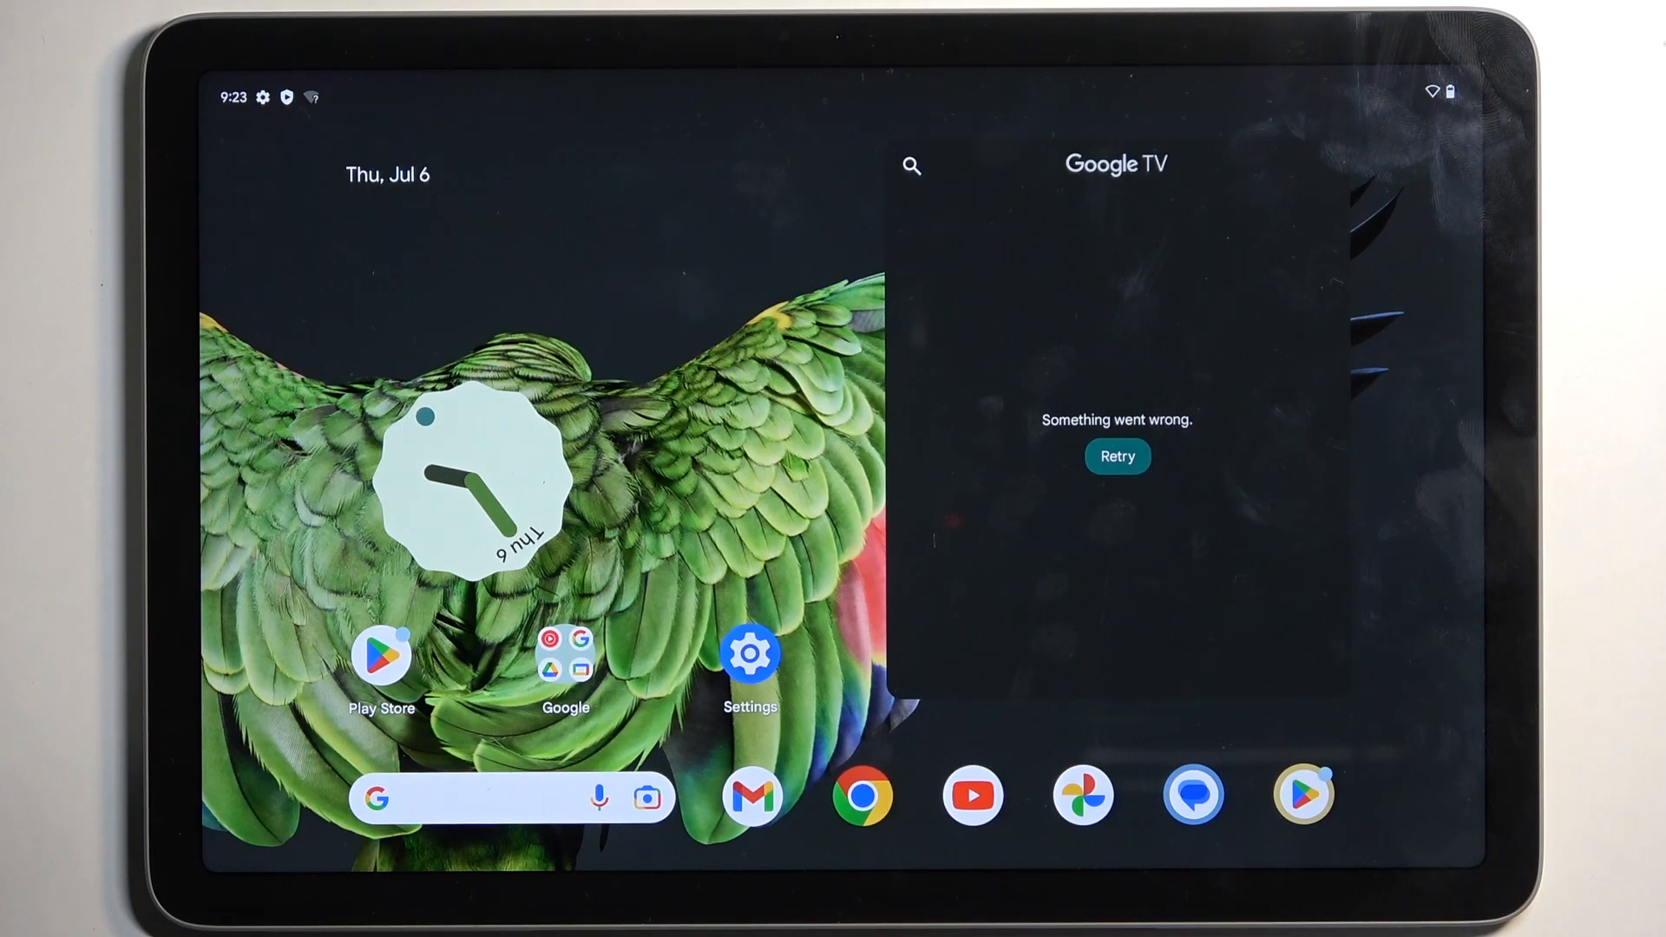
Scroll the Settings menu down until Storage through Location are showing.
{"action": "scroll", "scroll_direction": "down", "scroll_amount": 3}
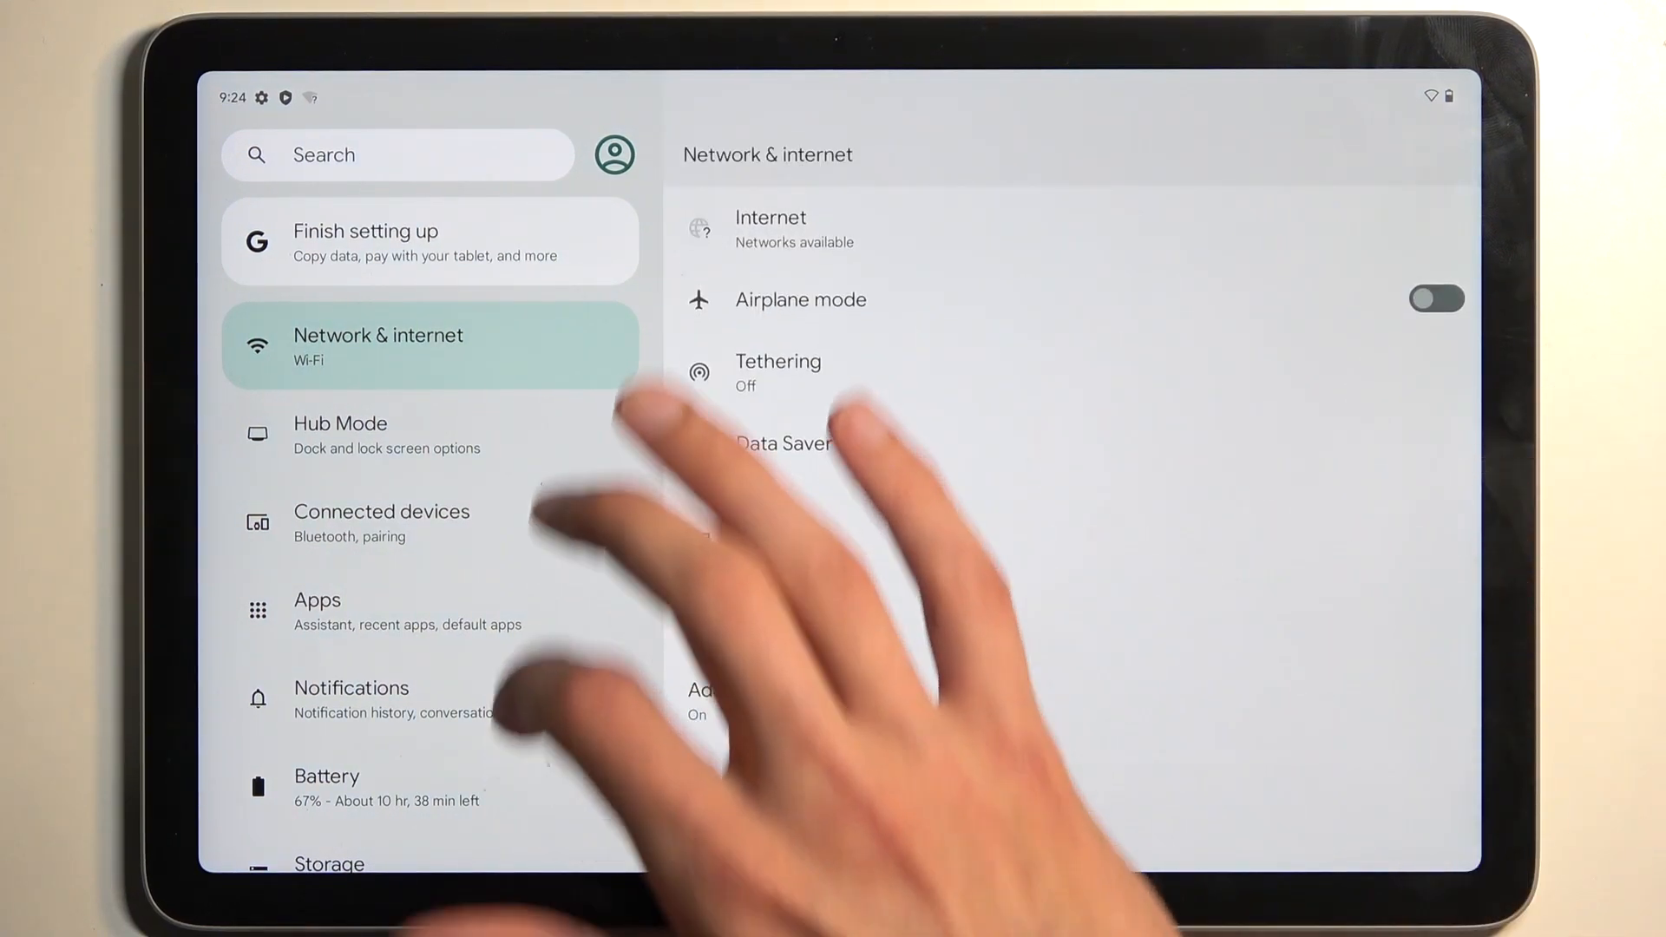
{"action": "scroll", "scroll_direction": "down", "scroll_amount": 3}
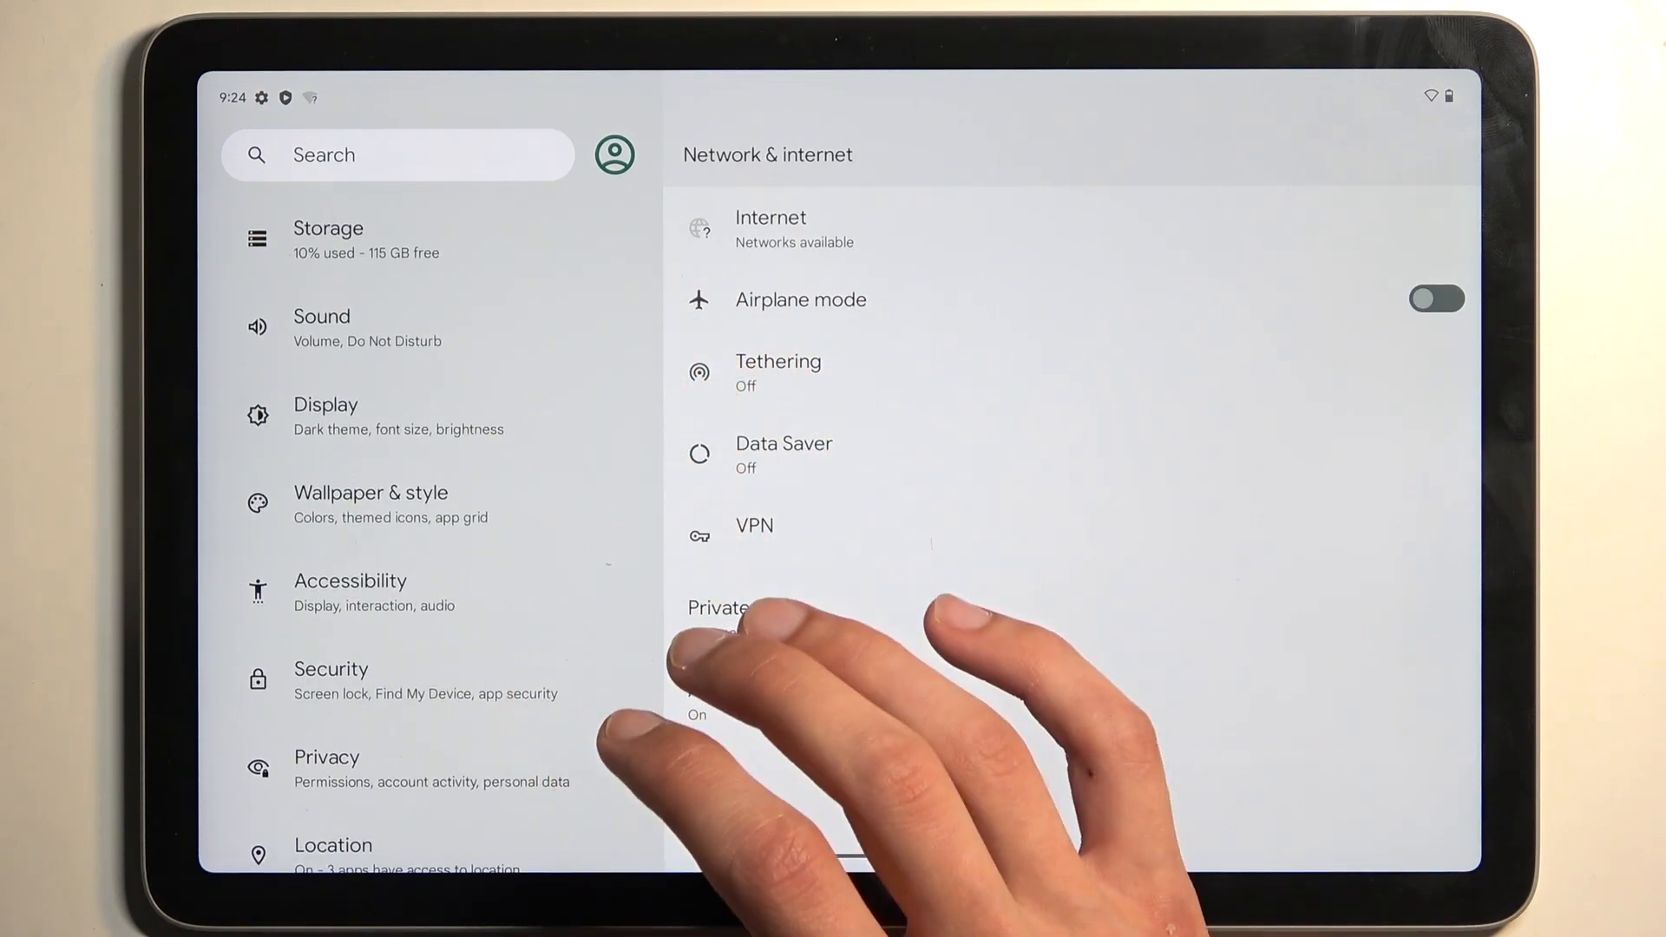
{"action": "scroll", "scroll_direction": "down", "scroll_amount": 3}
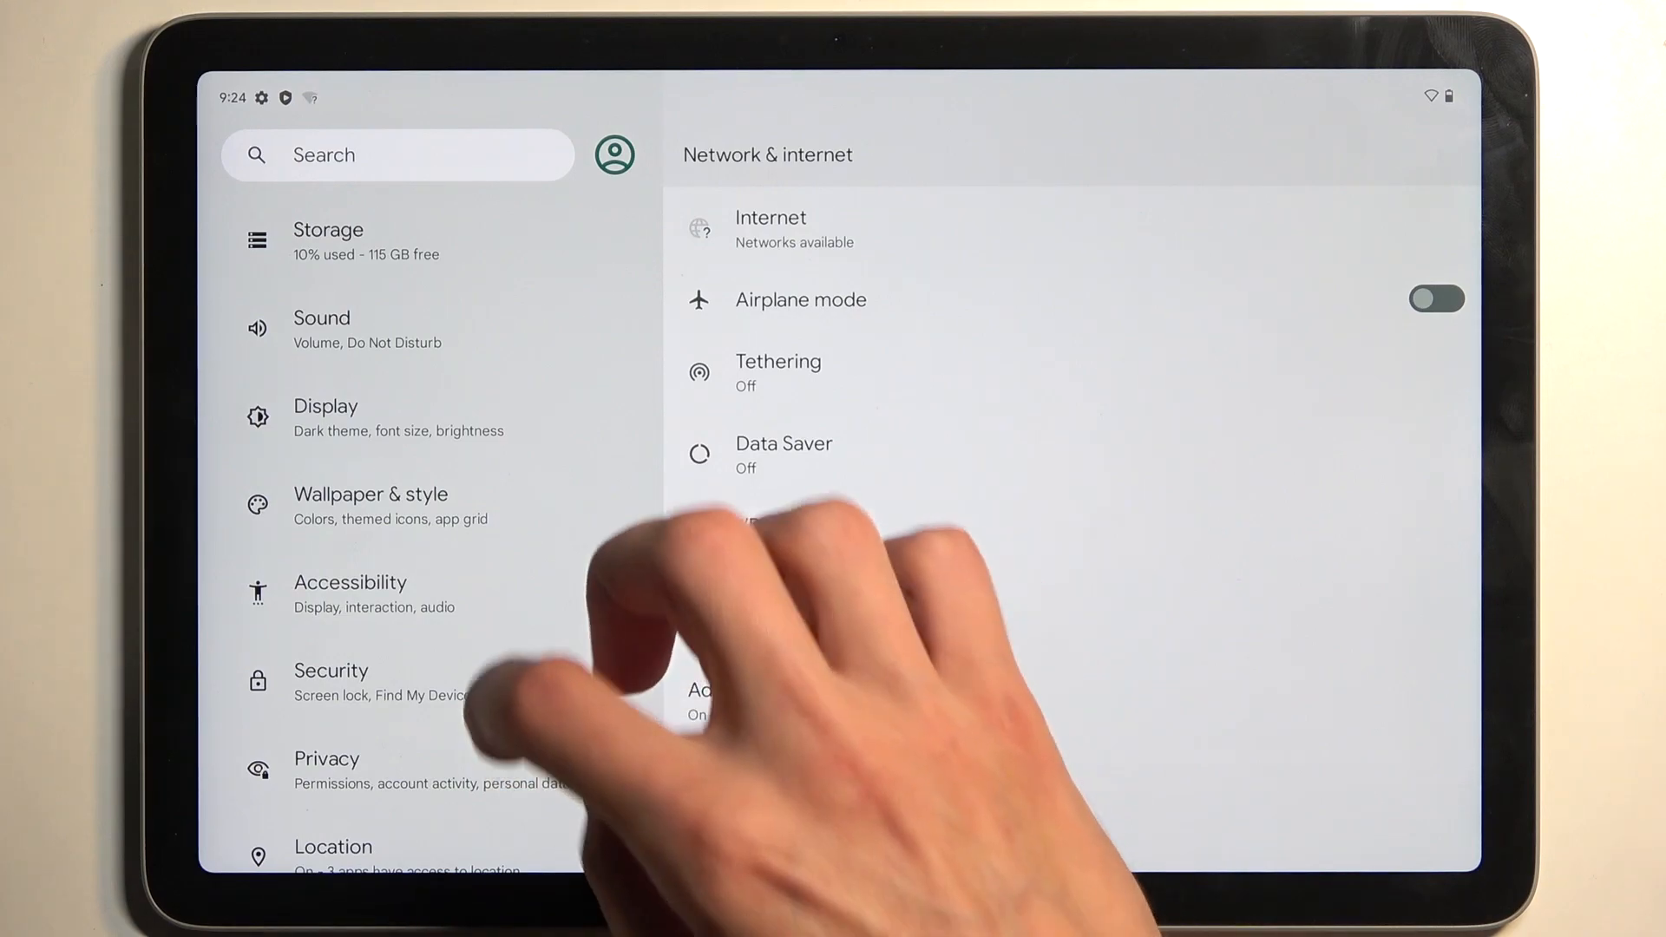
Under Security > Screen lock, choose Pattern, draw the L-shaped pattern twice and confirm it.
{"action": "scroll", "scroll_direction": "down", "scroll_amount": 3}
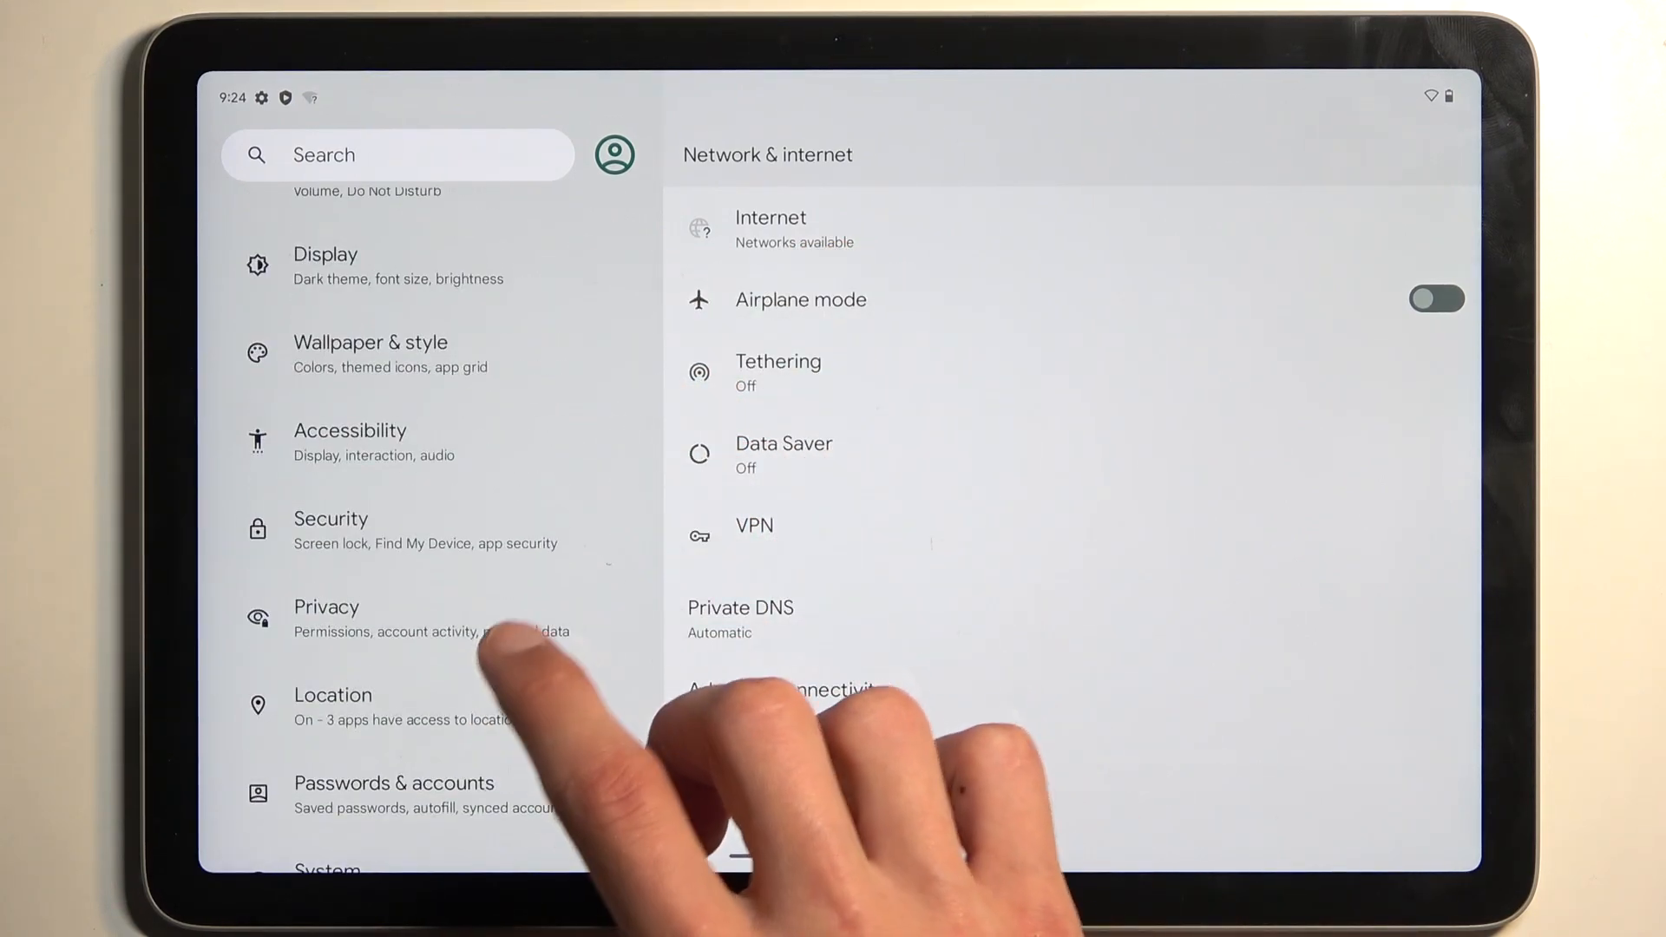
{"action": "left_click", "coordinate": [329, 531]}
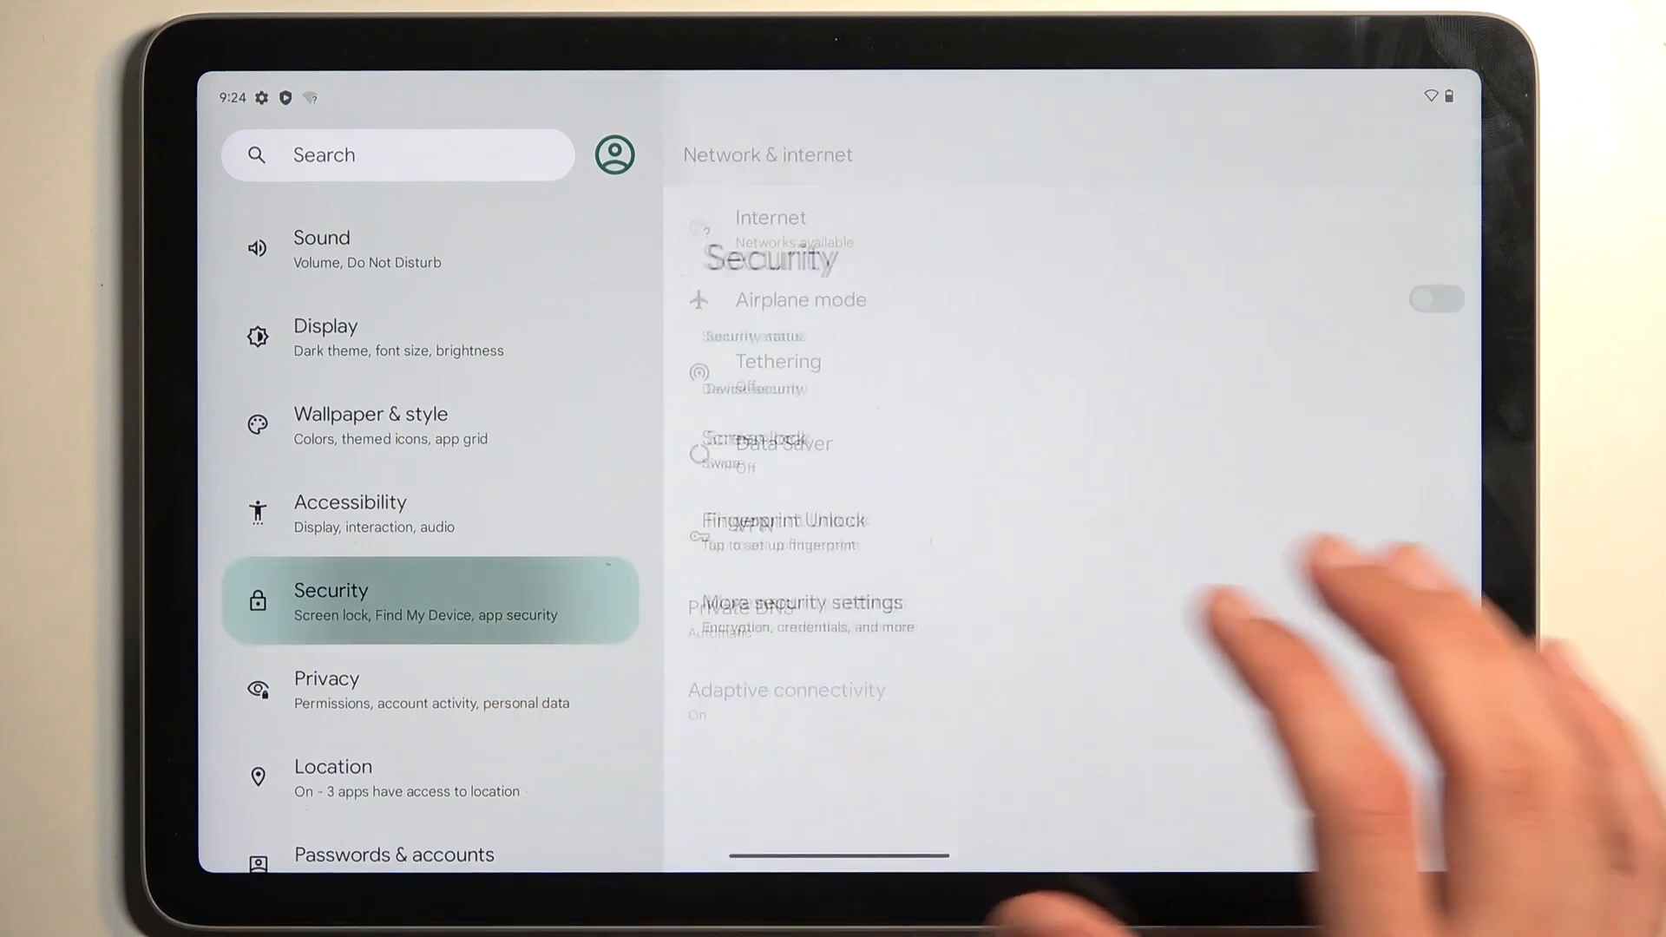
{"action": "left_click", "coordinate": [761, 451]}
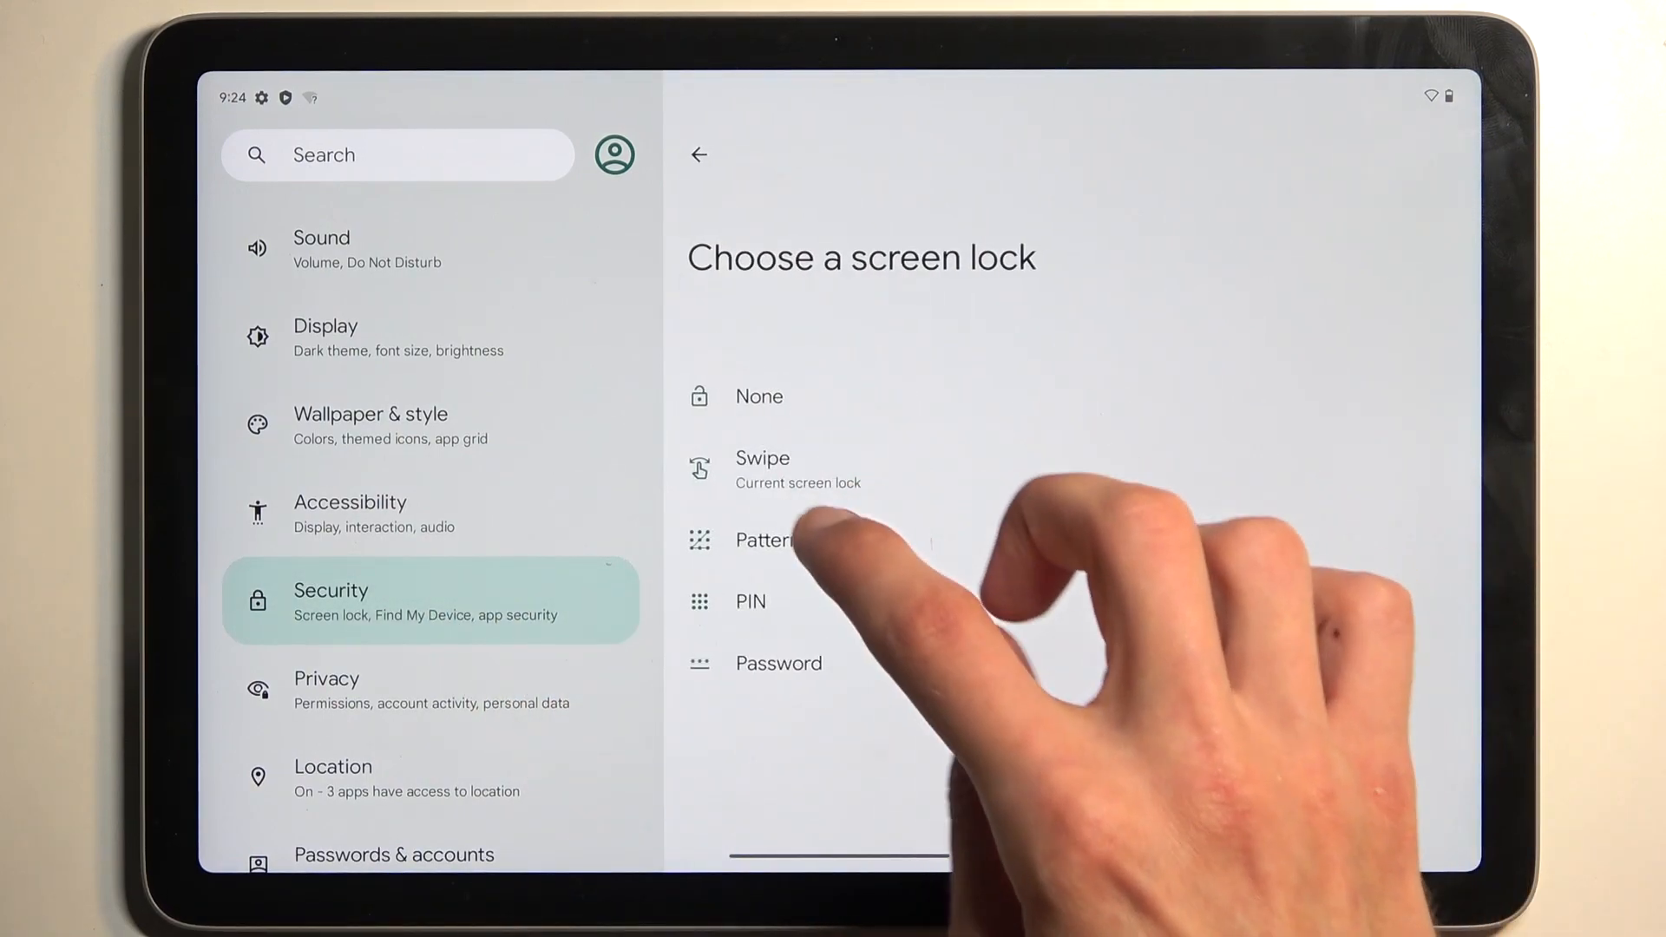
{"action": "left_click", "coordinate": [764, 540]}
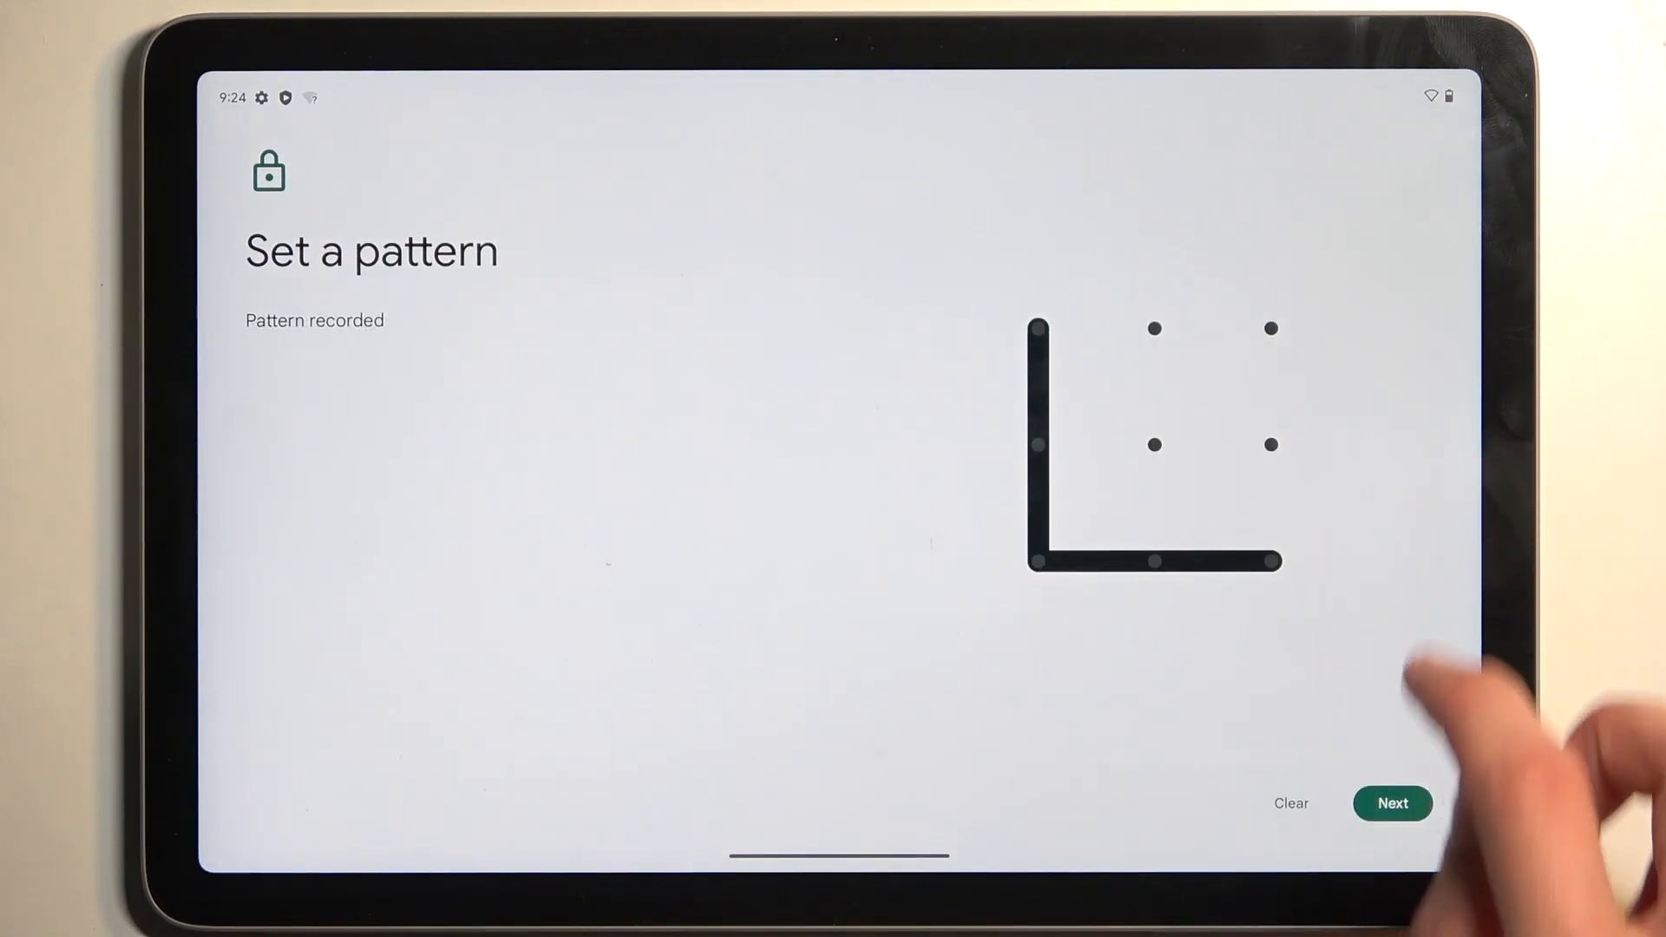
{"action": "left_click", "coordinate": [1394, 803]}
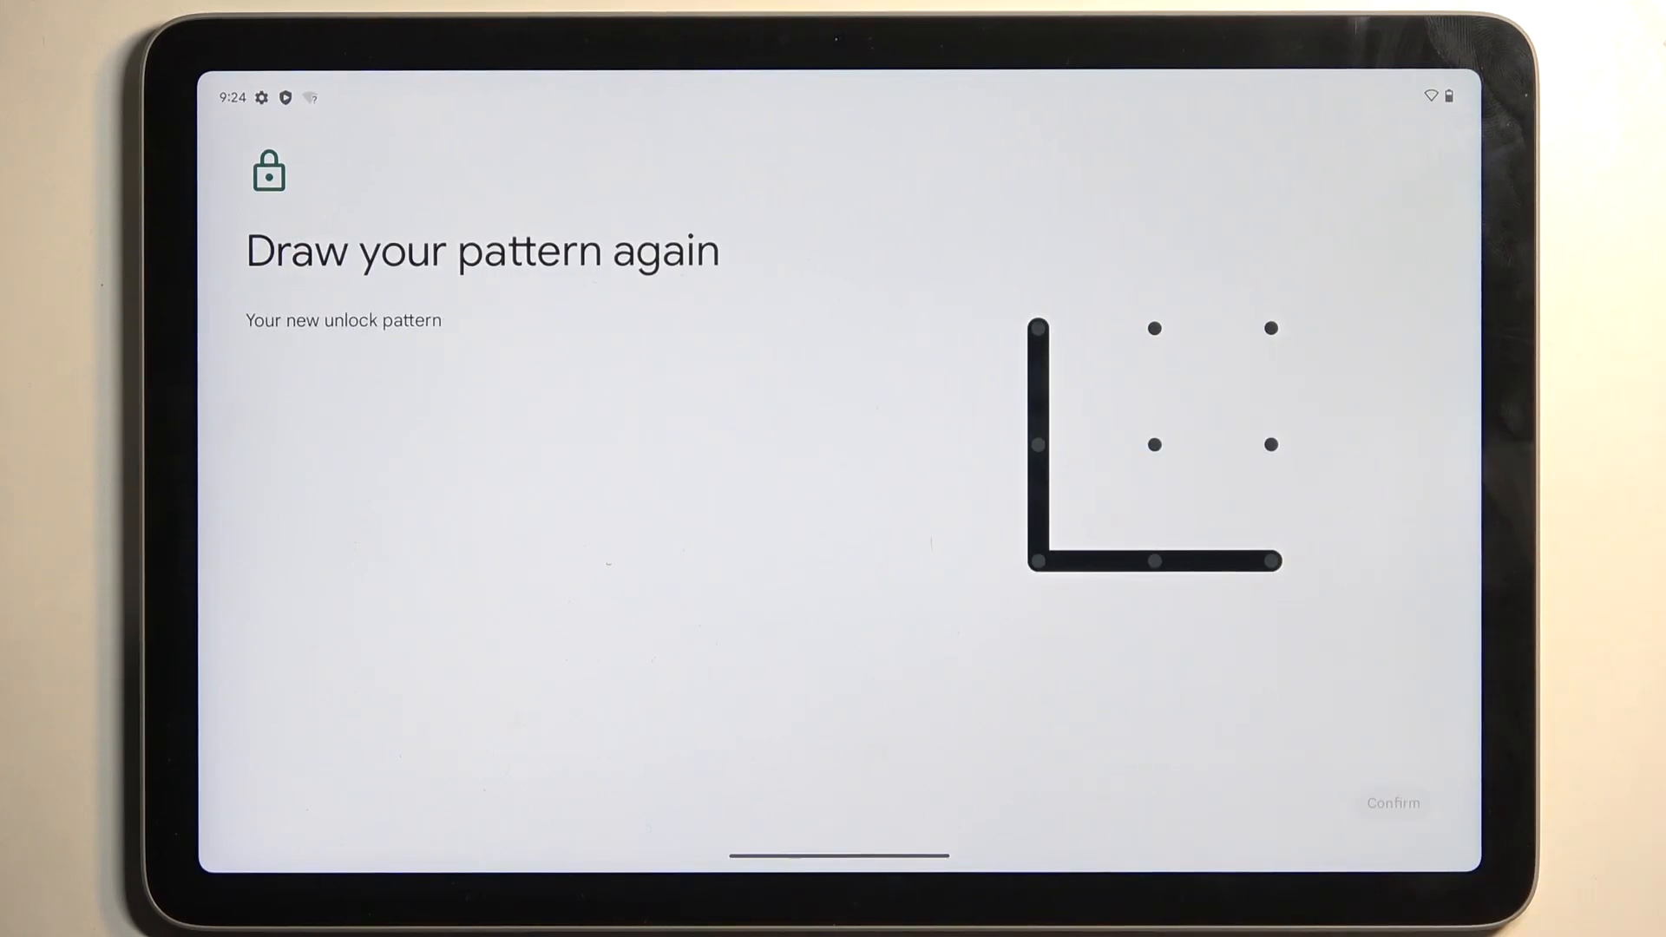
{"action": "left_click", "coordinate": [1393, 802]}
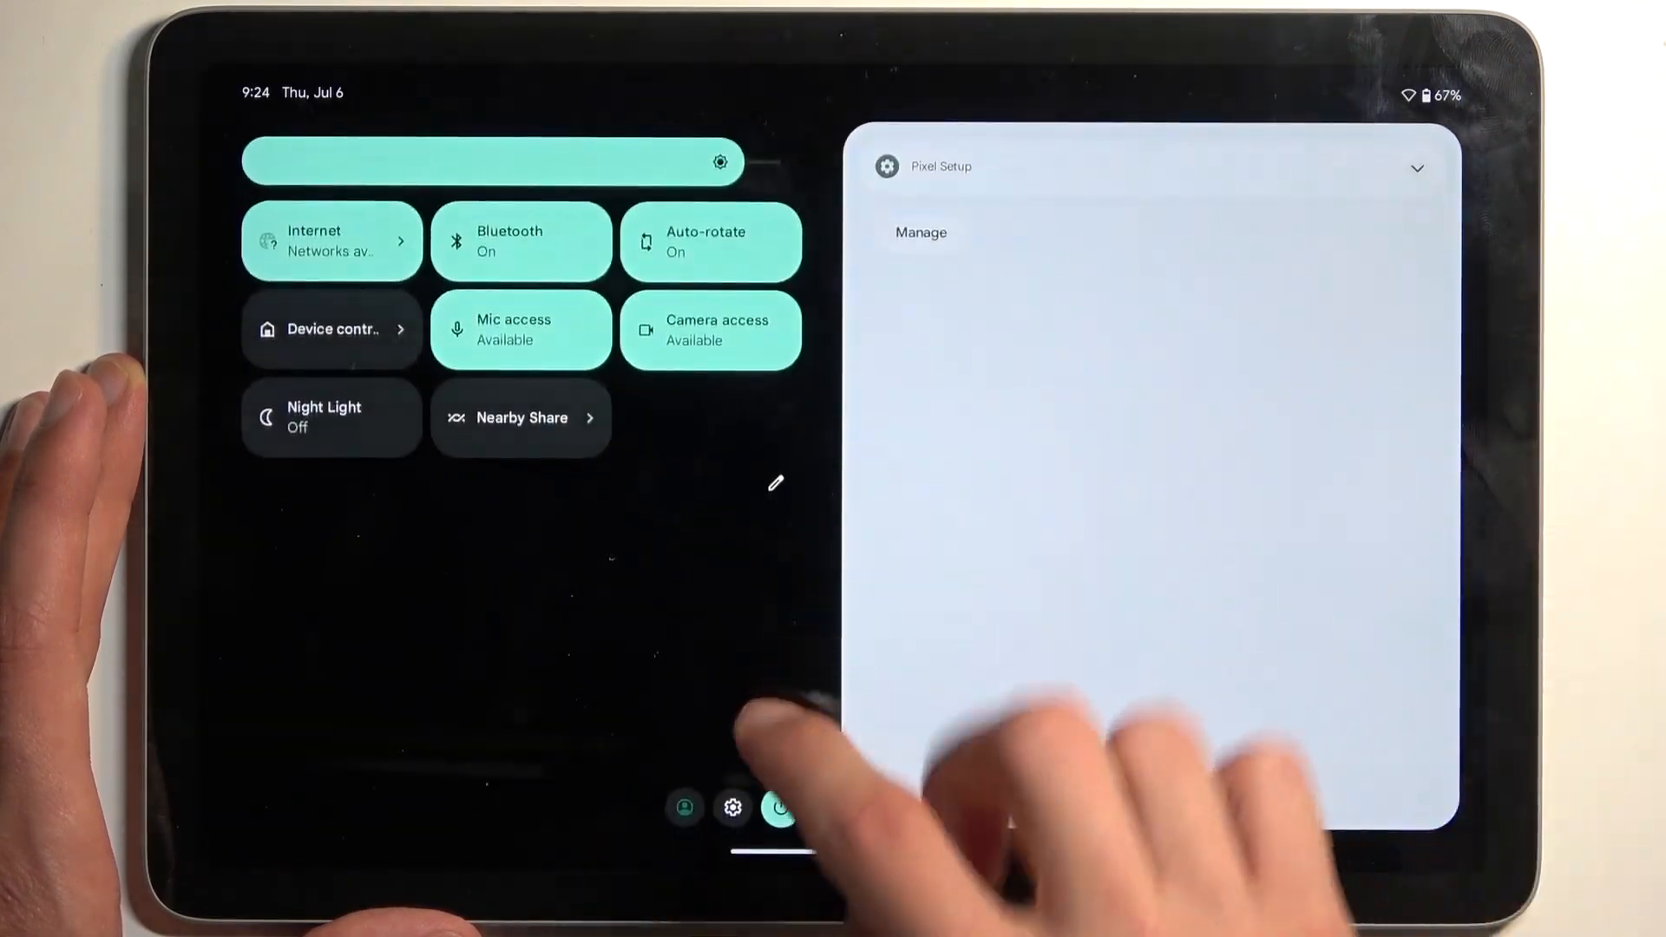
Bring up the power options from Quick Settings to power the tablet off.
{"action": "left_click", "coordinate": [780, 807]}
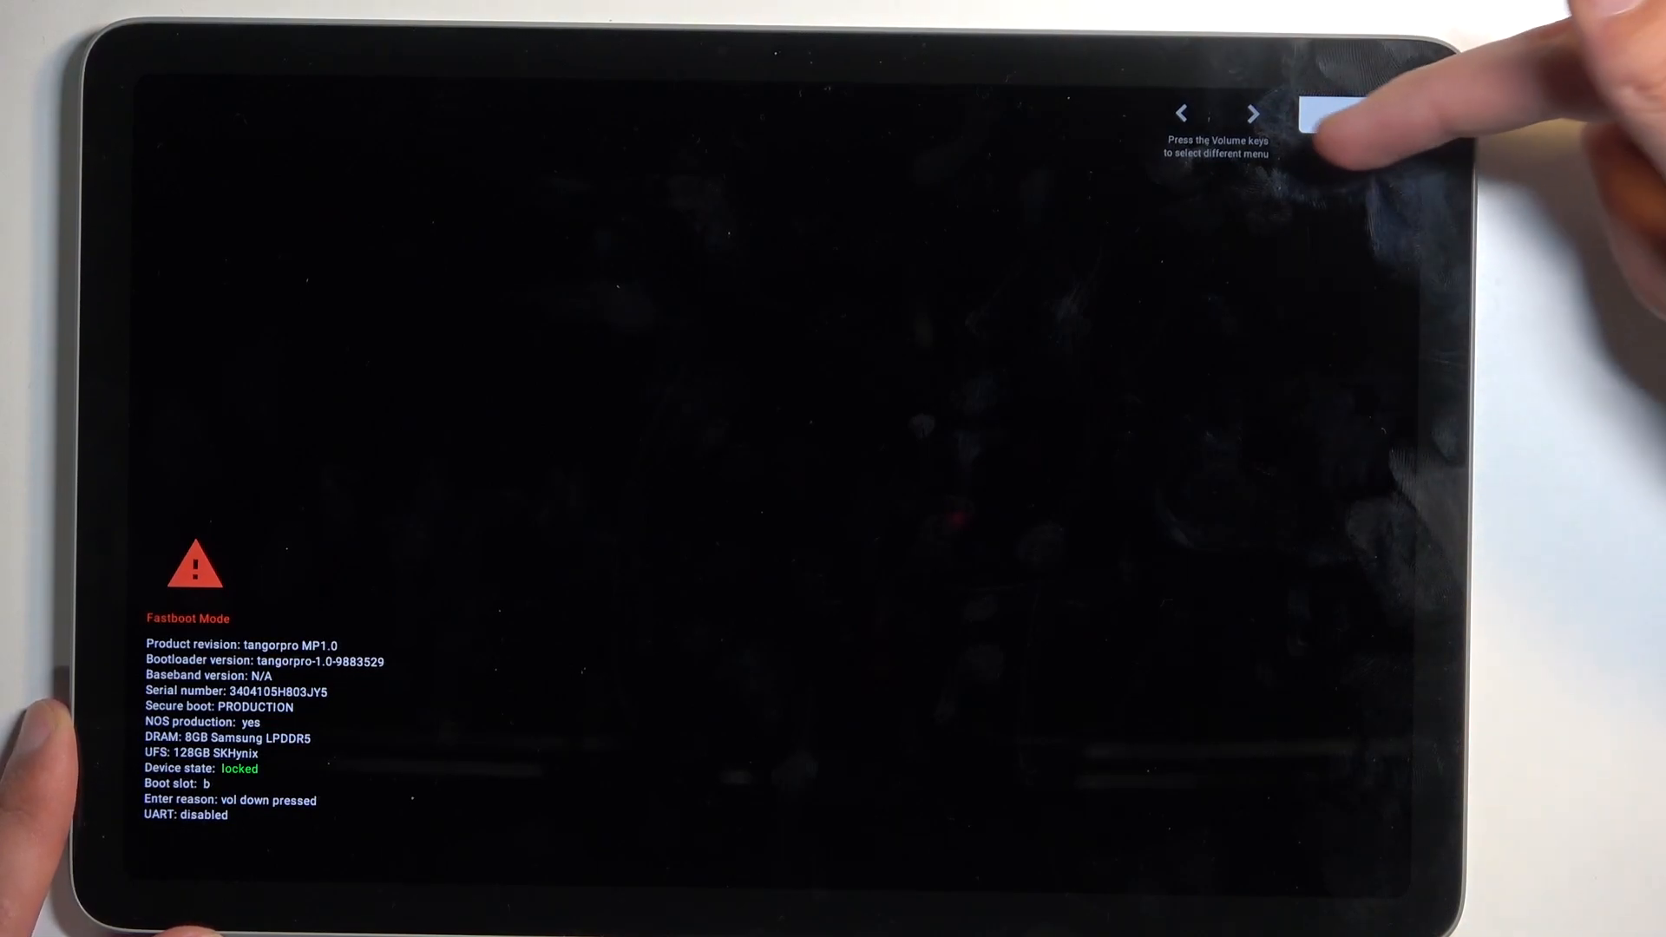
Cycle the bootloader menu toward the Recovery mode option.
{"action": "left_click", "coordinate": [1343, 115]}
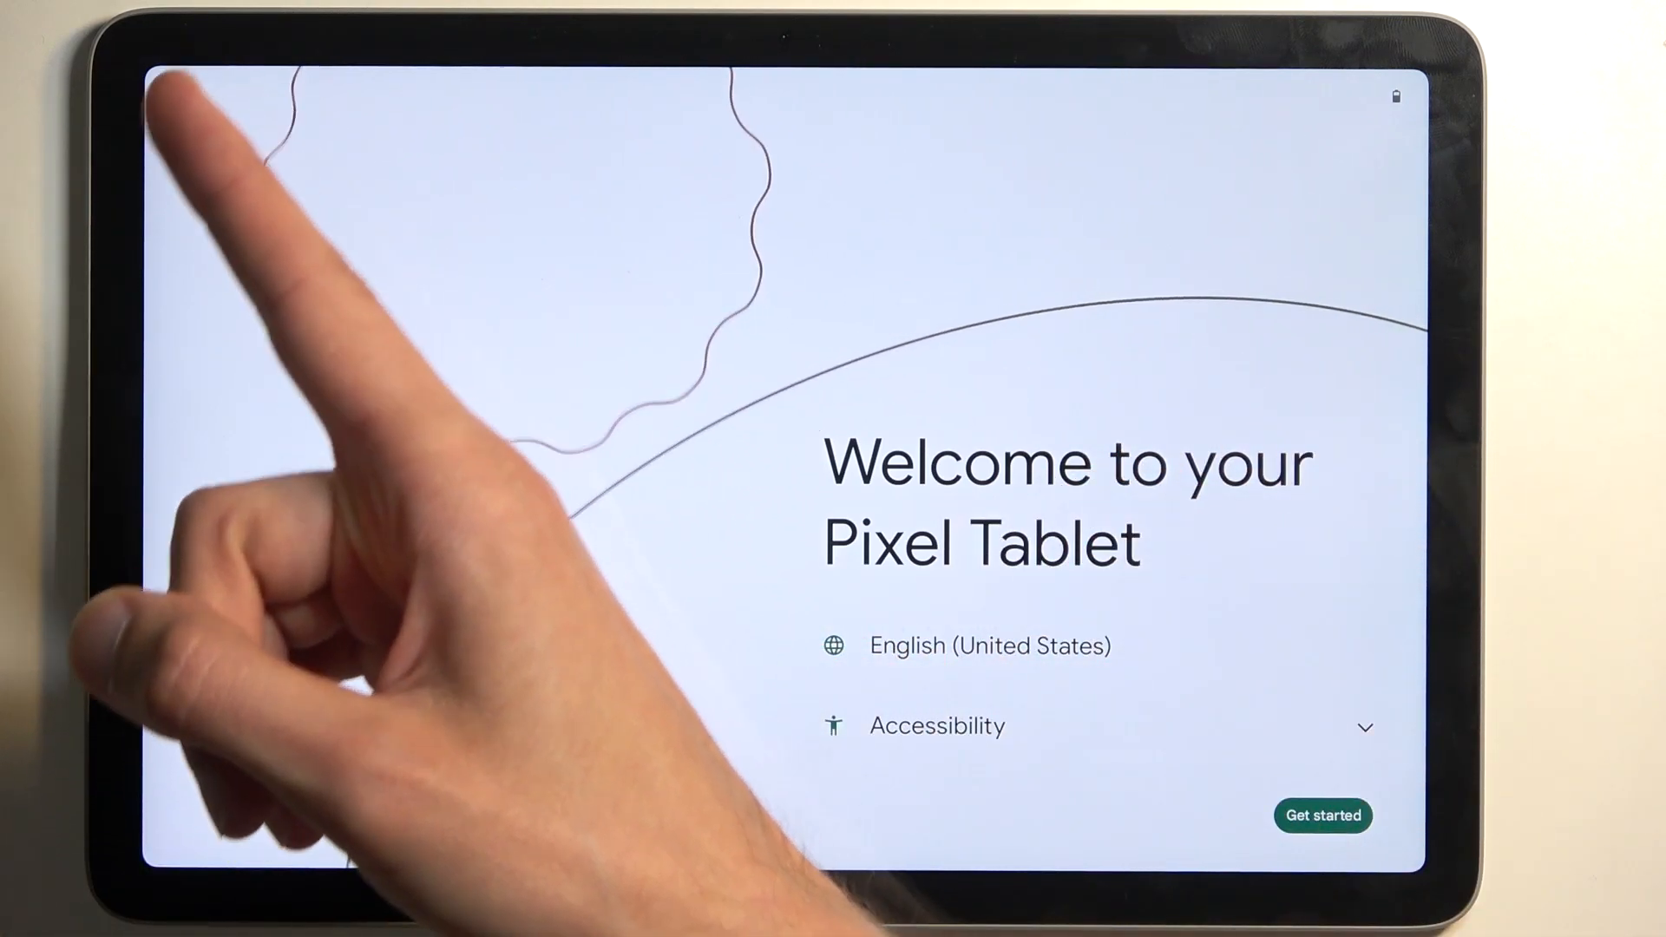
{"action": "mouse_move", "coordinate": [425, 425]}
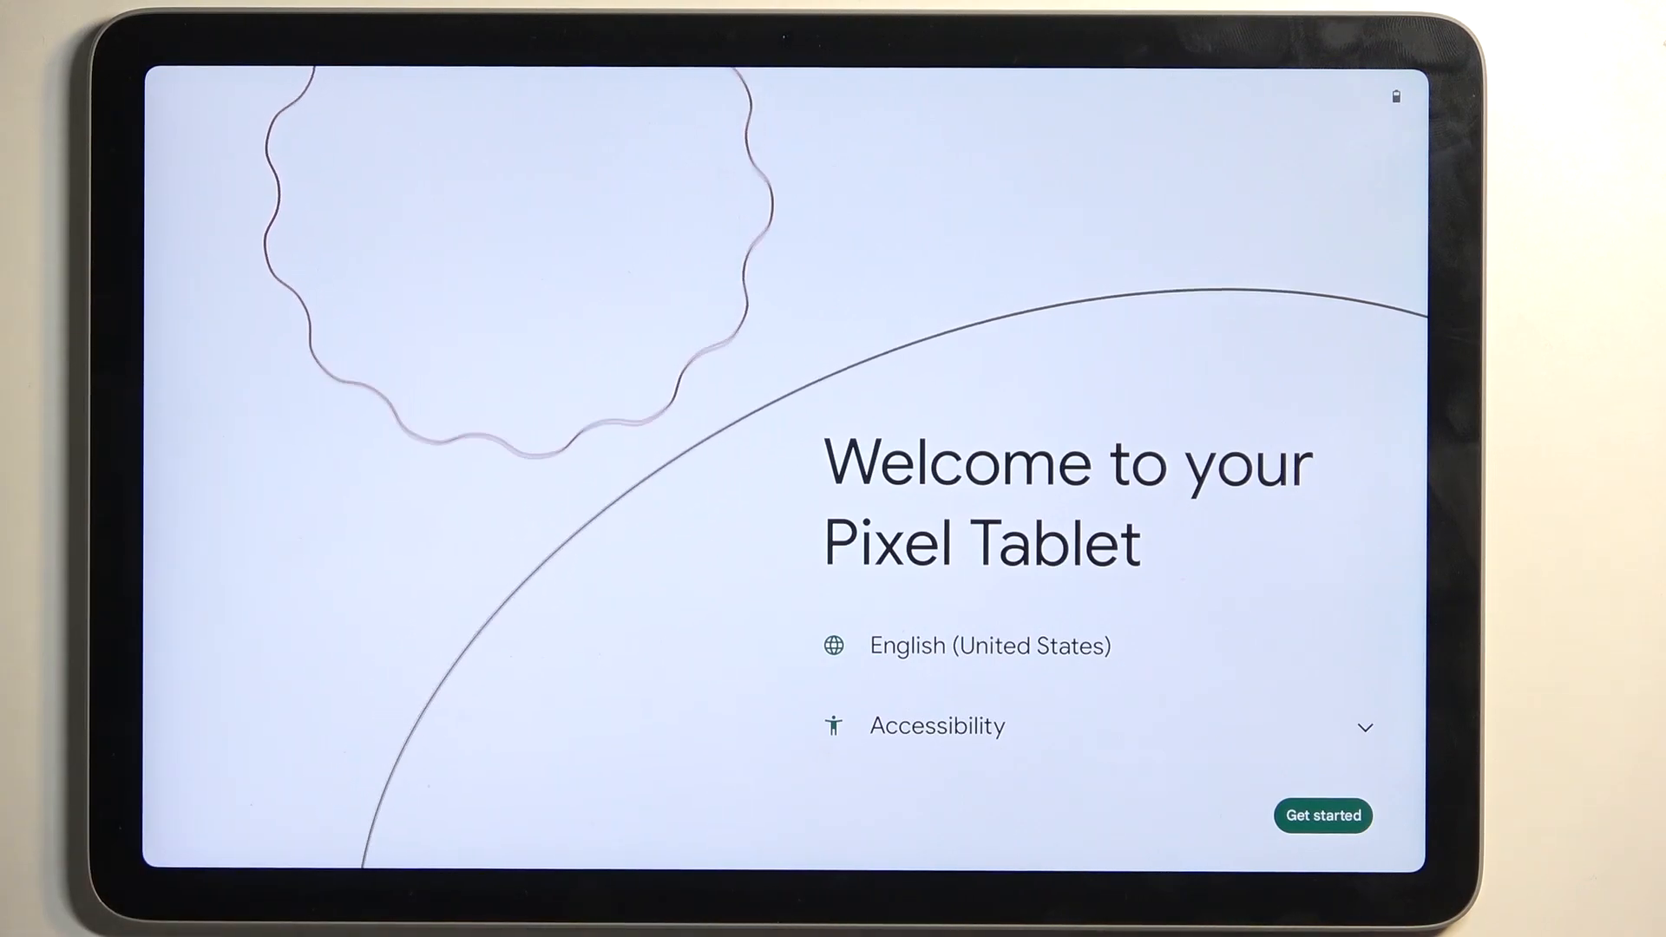